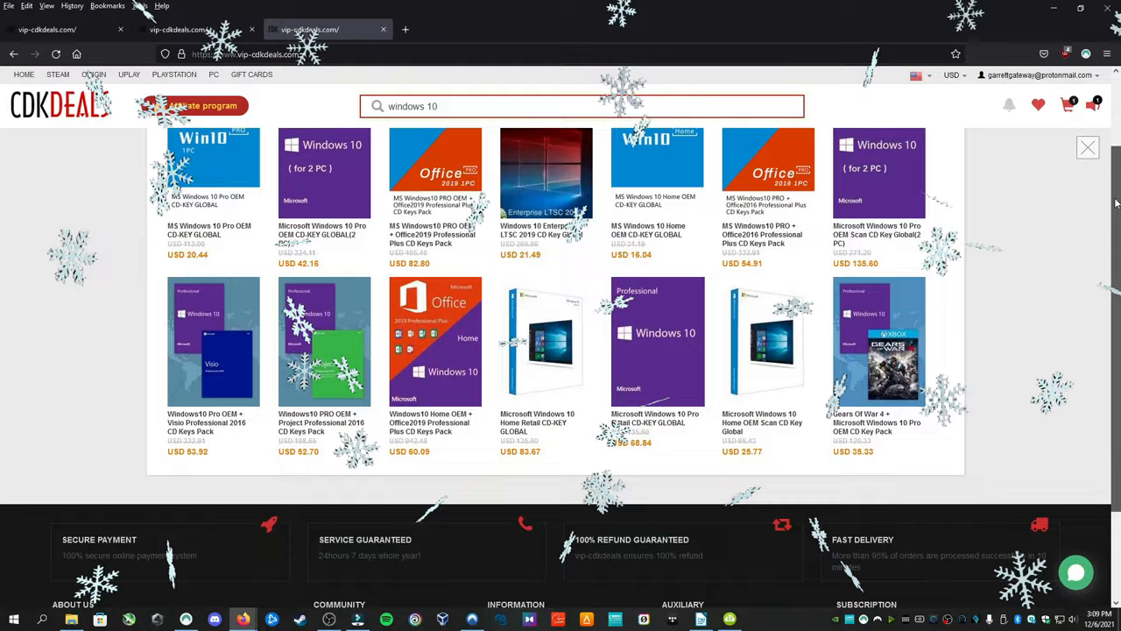
# Open the MS Windows 10 Pro OEM CD-KEY GLOBAL listing from the CDKDeals results
pyautogui.click(214, 171)
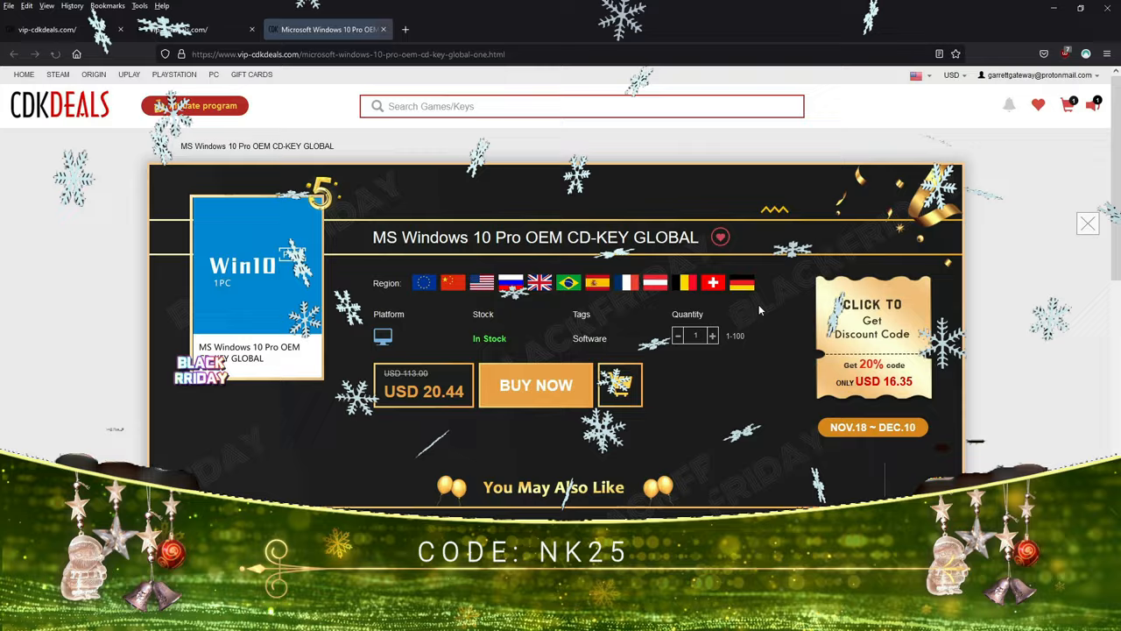
pyautogui.click(535, 385)
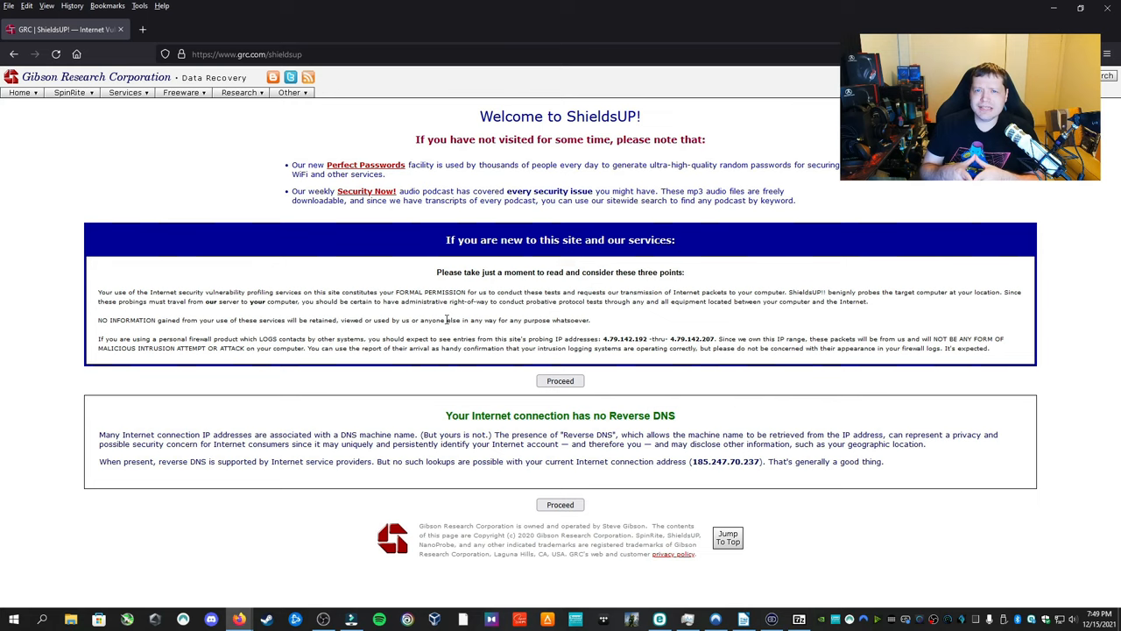
# Proceed past the ShieldsUP! introductory notice to the services page
pyautogui.click(560, 380)
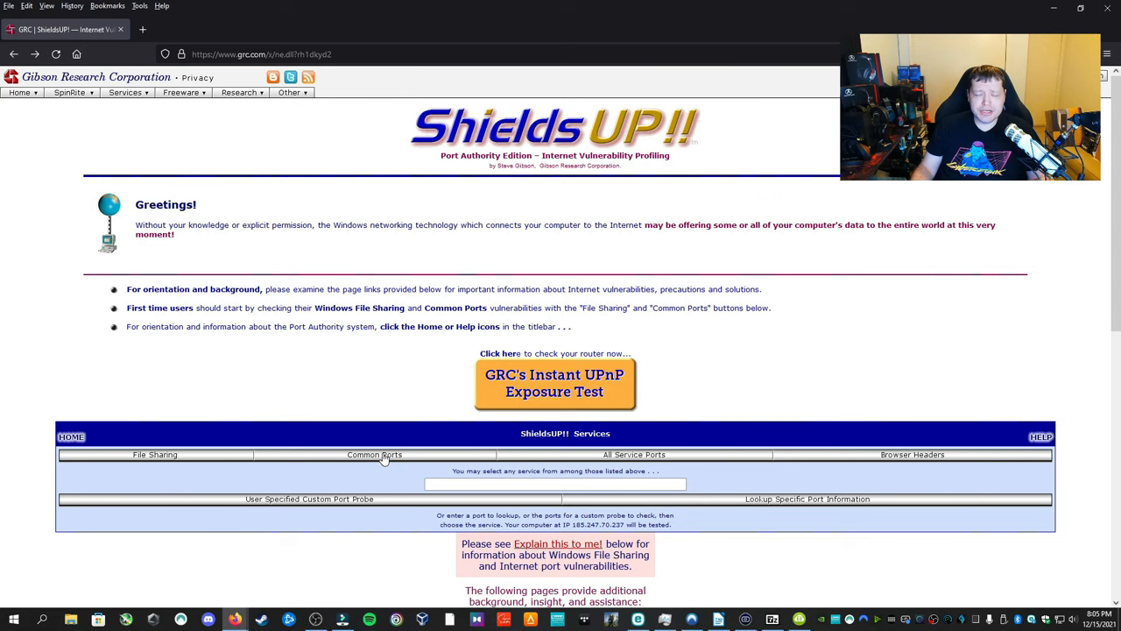
# Launch the ShieldsUP! Common Ports probe against this computer's IP address
pyautogui.click(374, 454)
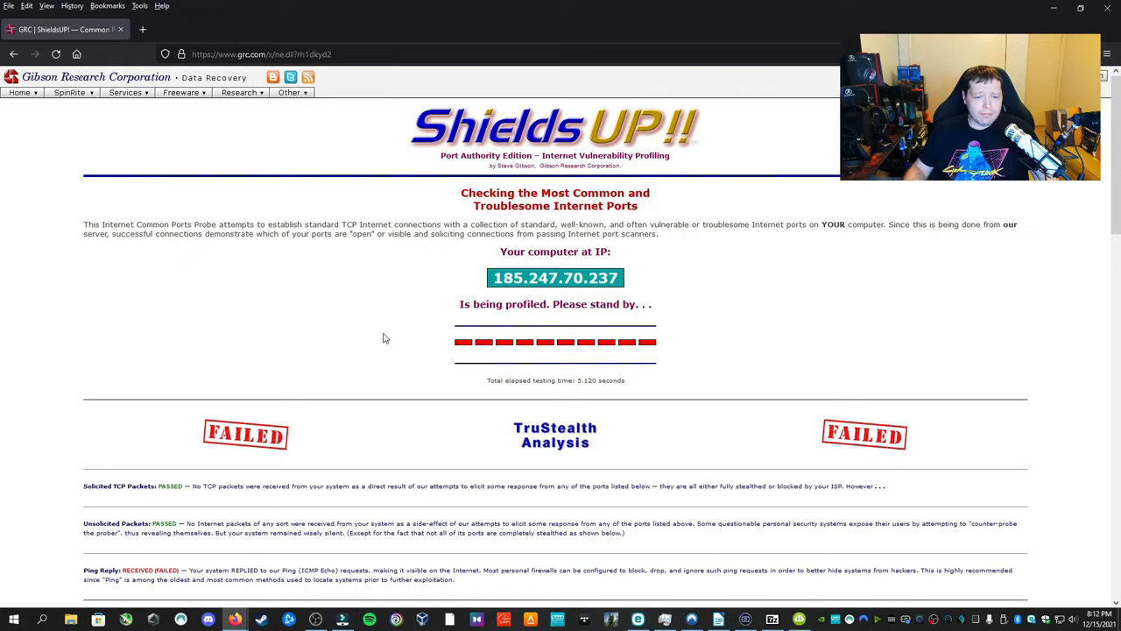
pyautogui.scroll(-3)
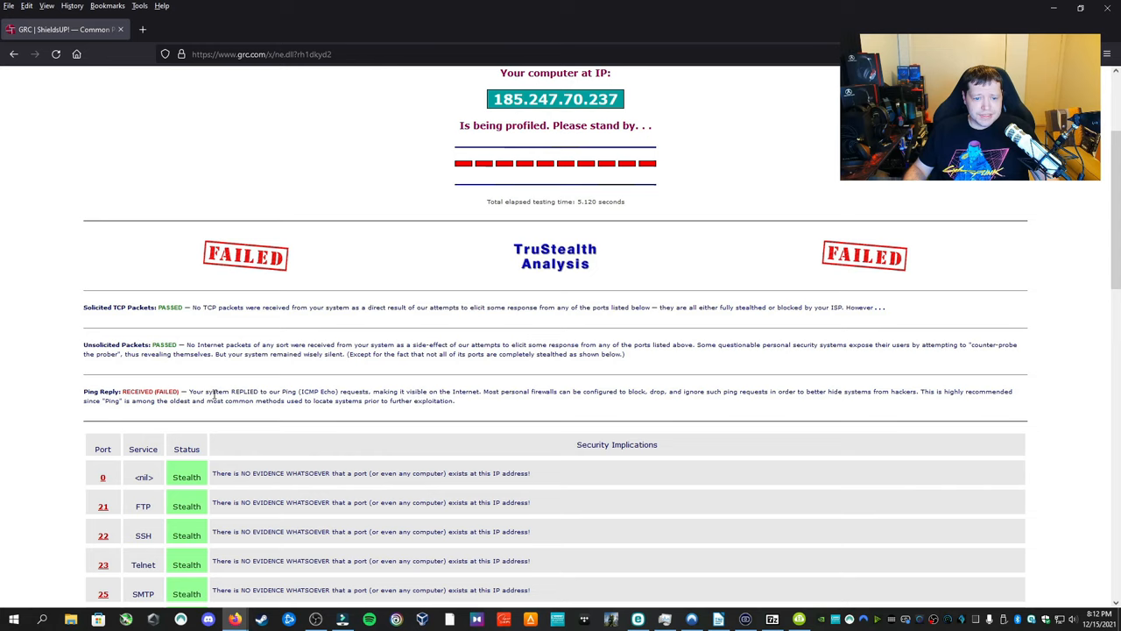
pyautogui.scroll(-3)
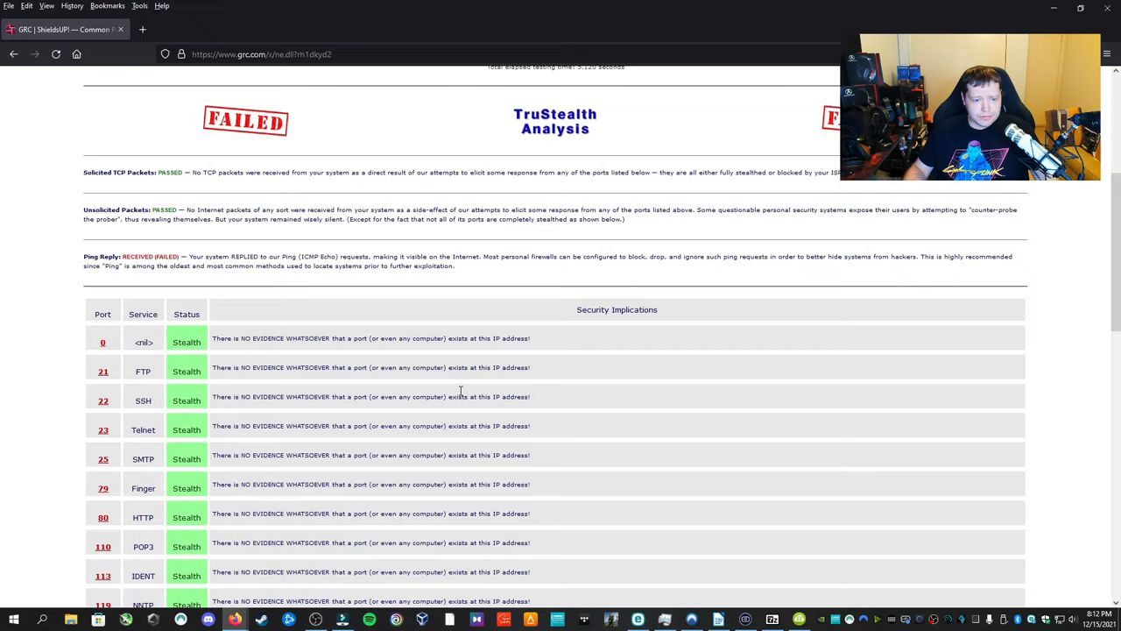
pyautogui.click(193, 29)
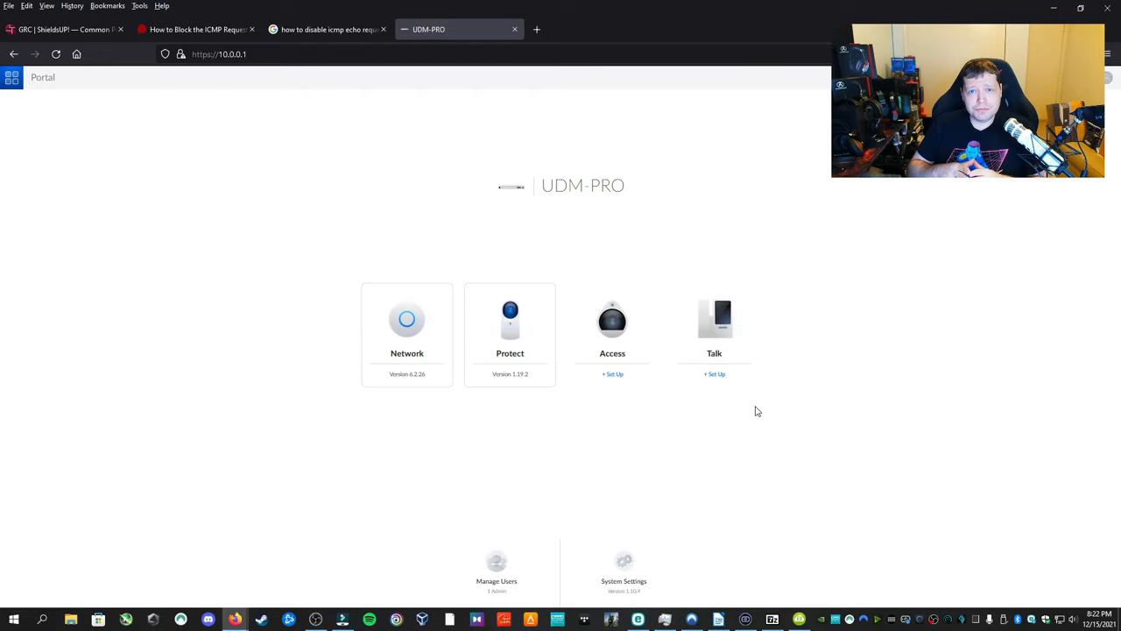
# Open the UniFi Network application from the UDM-PRO console at 10.0.0.1
pyautogui.click(406, 329)
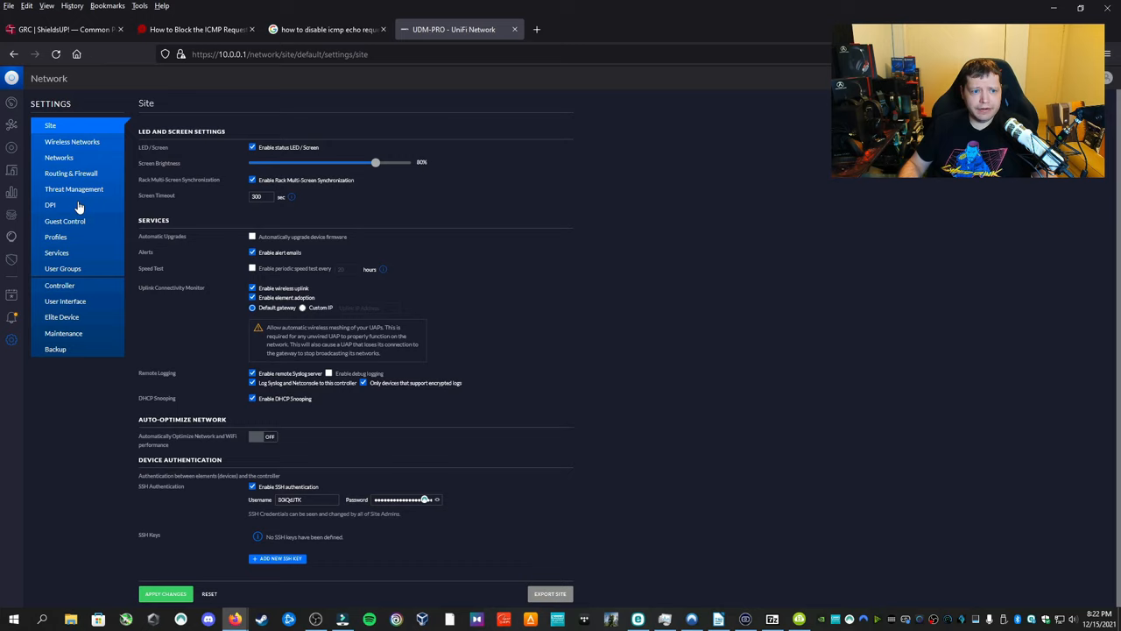
# Go to the WAN IN firewall settings and begin a new rule
pyautogui.click(70, 172)
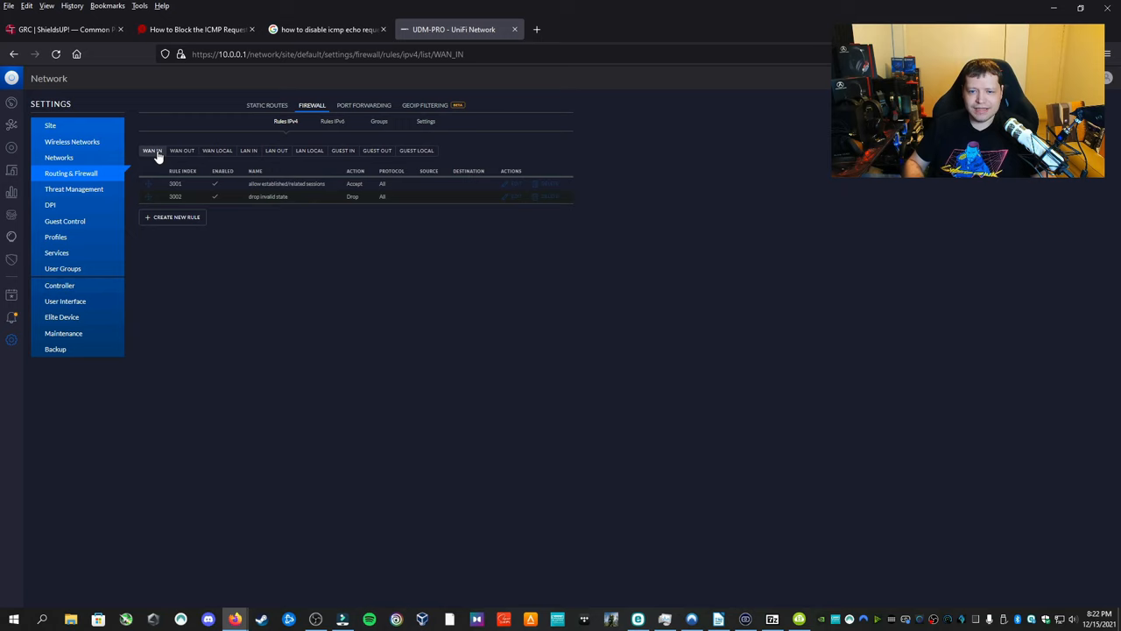
pyautogui.click(173, 217)
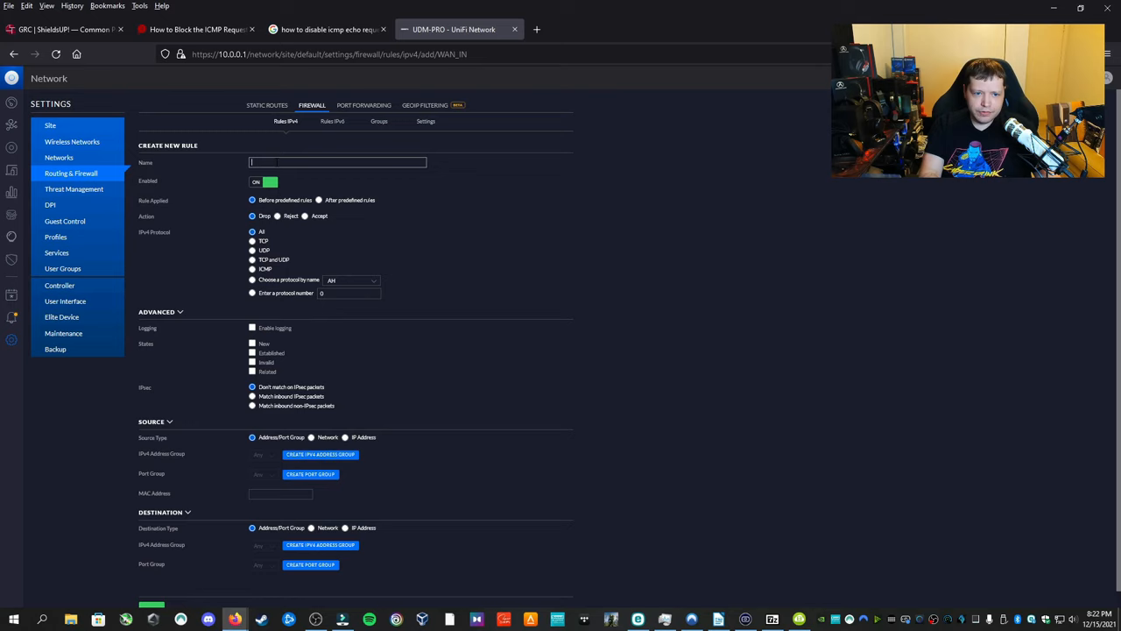
# Name the WAN IN rule 'Drop ICMP Echo' and set its IPv4 protocol to ICMP
pyautogui.write('Drop ICMP Chec')
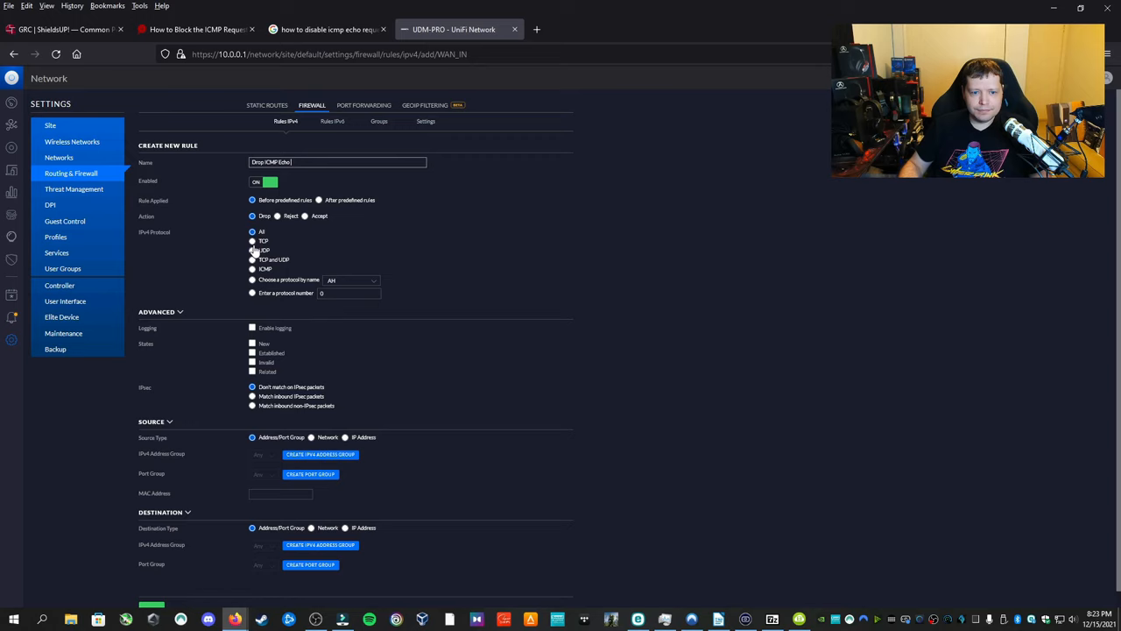
pyautogui.click(252, 268)
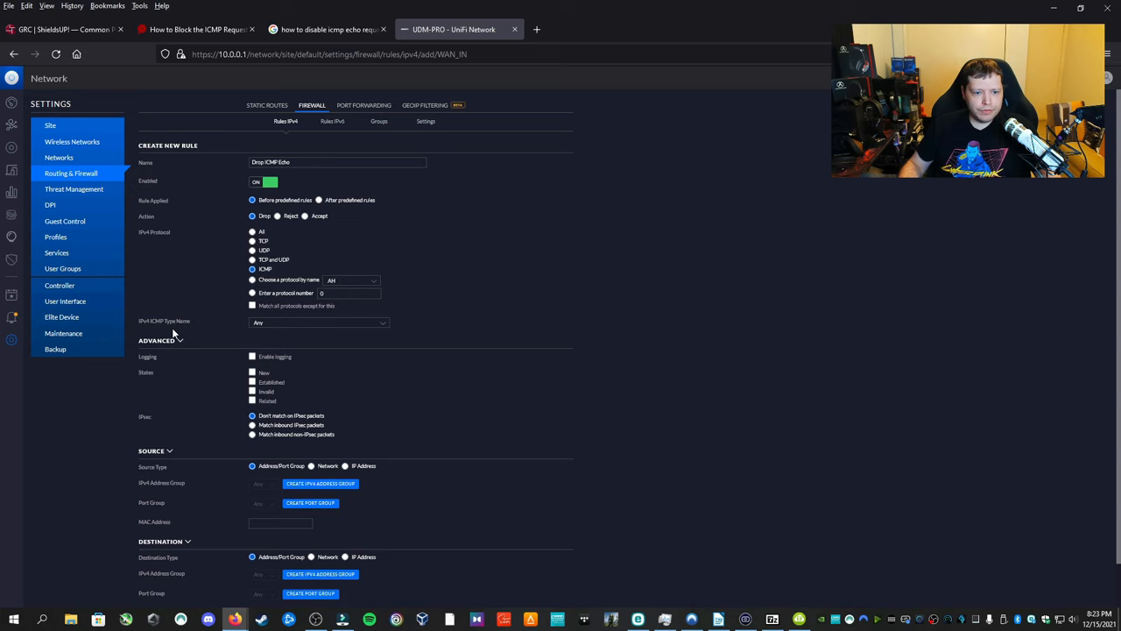
pyautogui.scroll(-3)
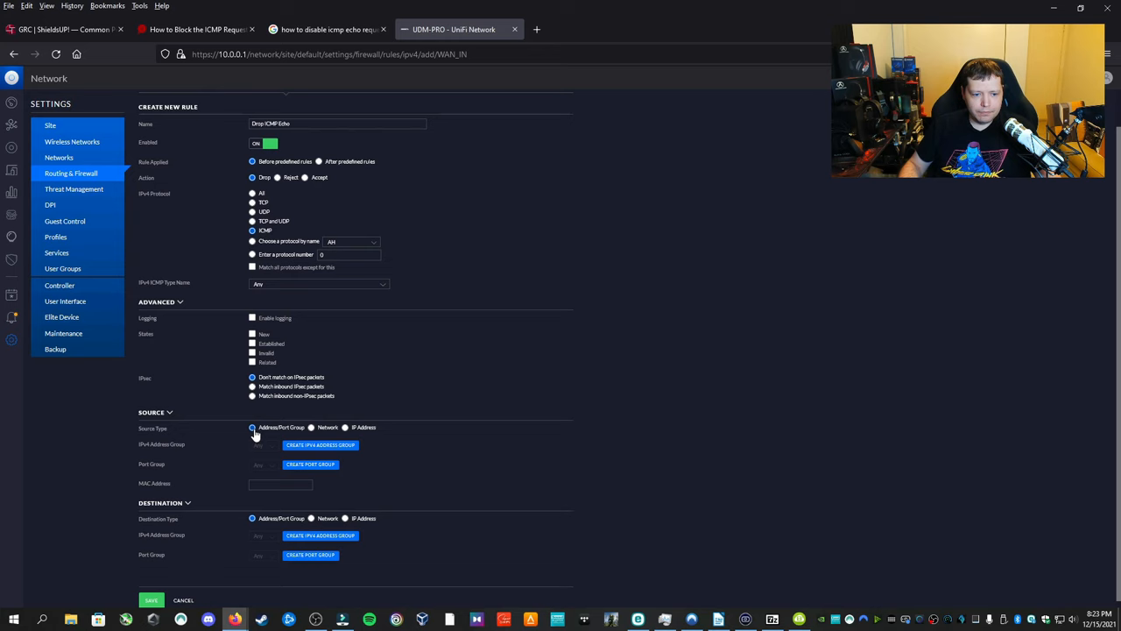